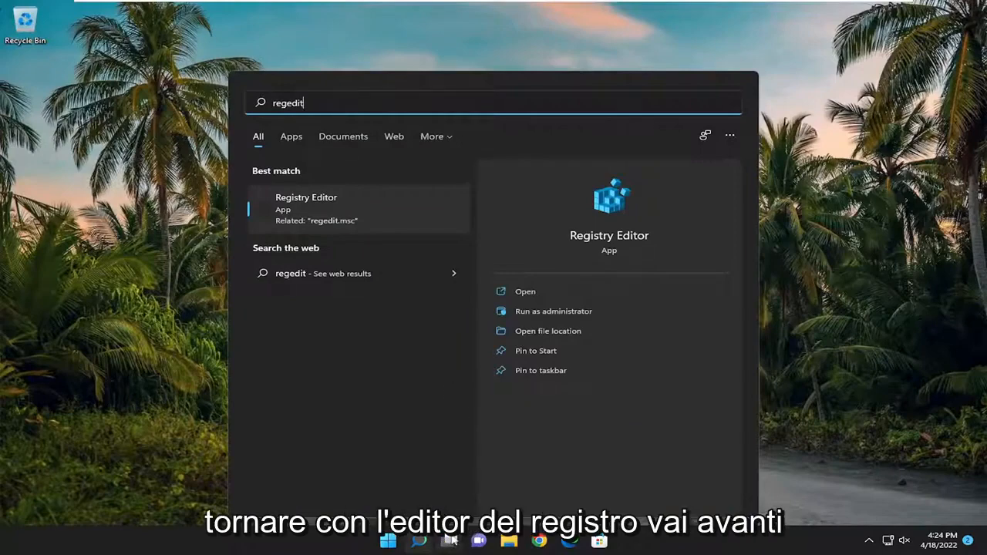
Step: Launch Registry Editor as administrator and approve the User Account Control prompt
right_click(305, 204)
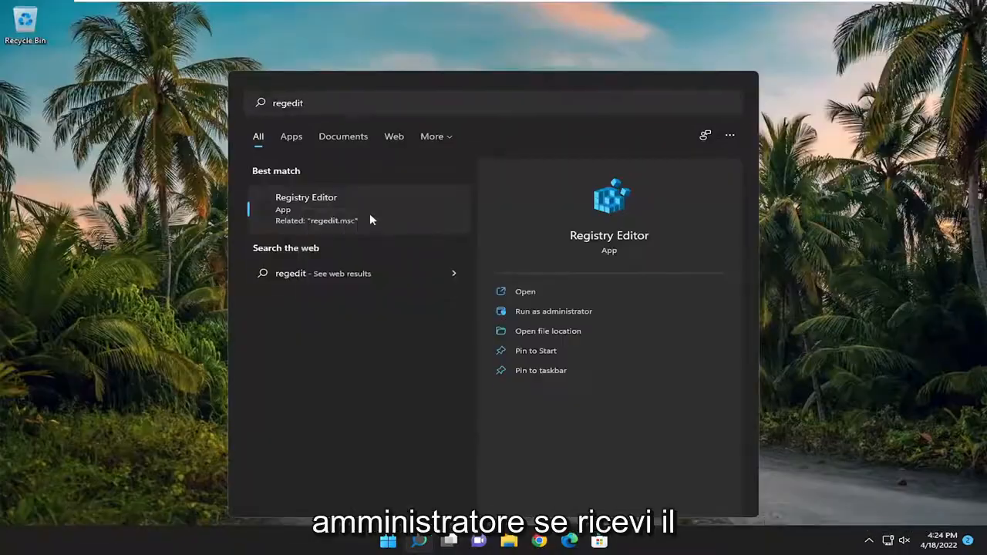
left_click(553, 311)
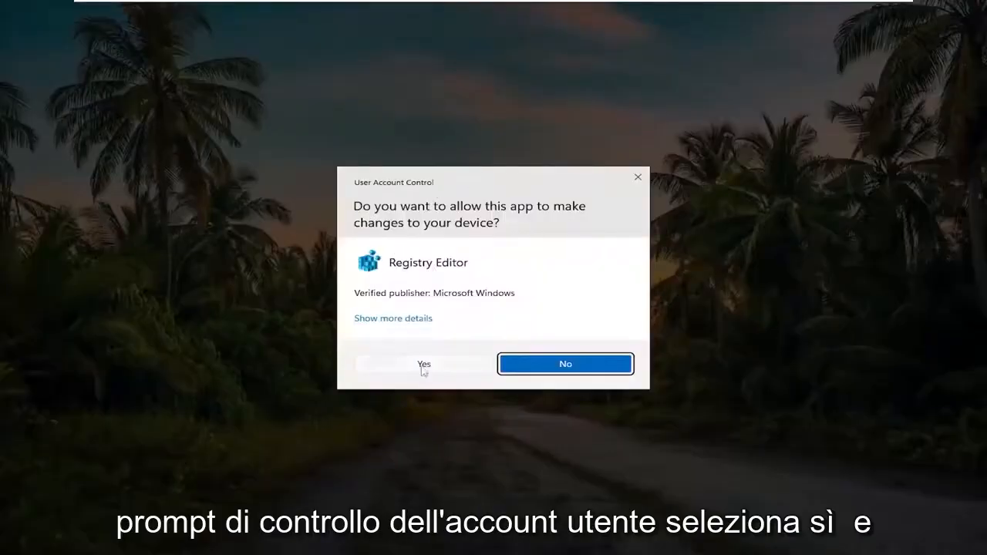
left_click(424, 363)
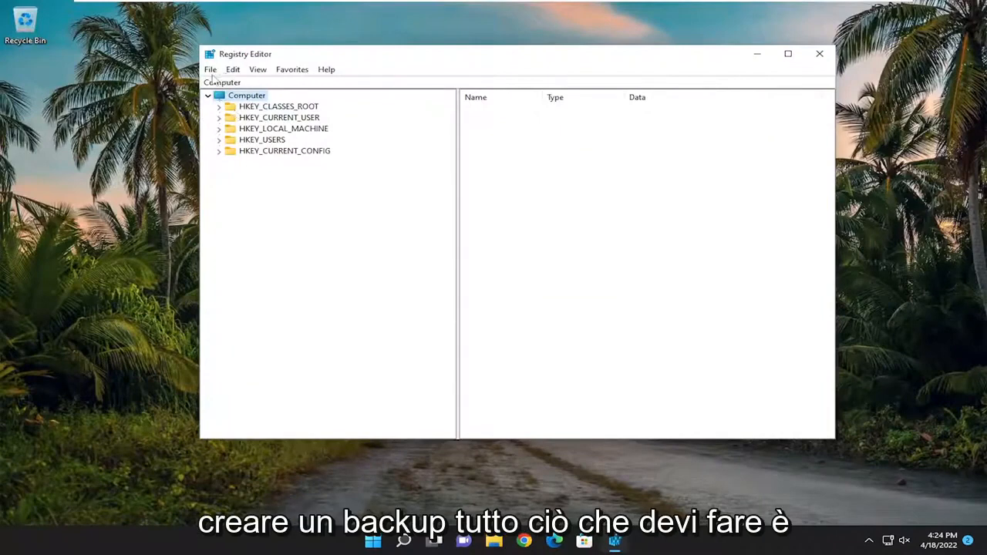
left_click(210, 70)
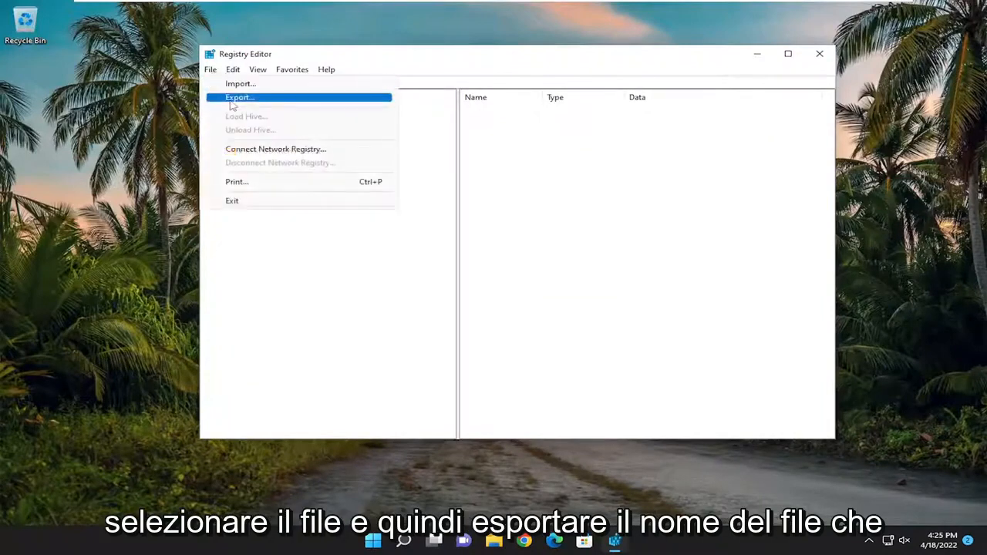
left_click(239, 97)
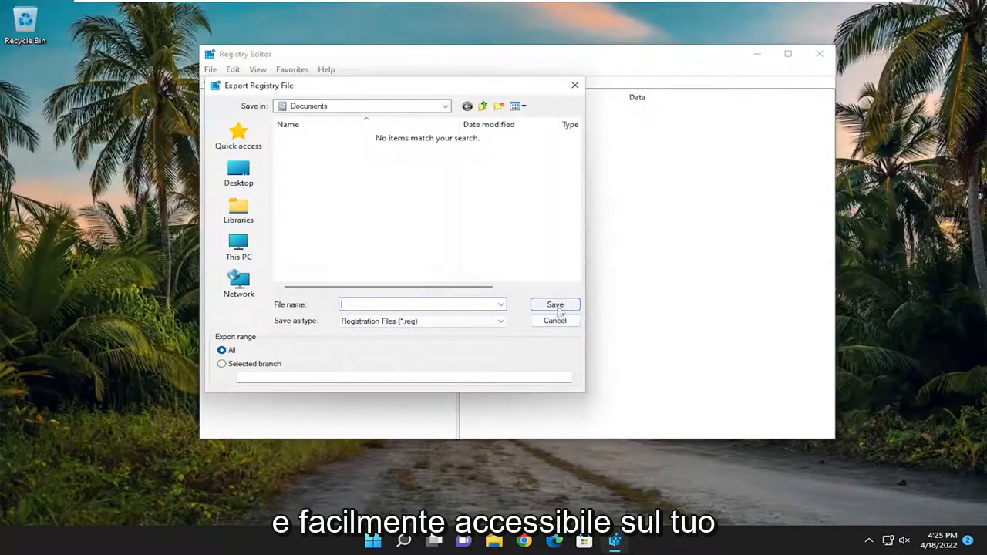
left_click(554, 320)
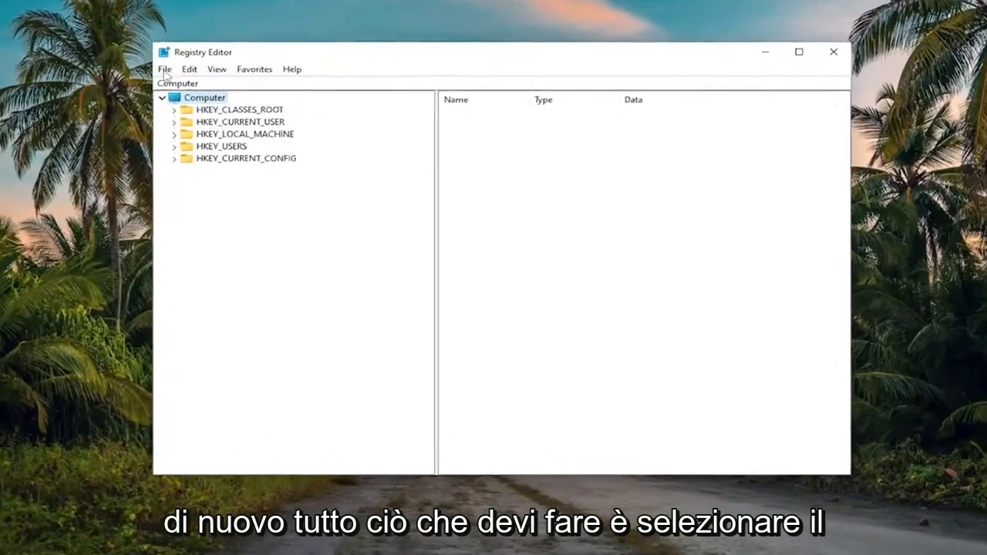
left_click(165, 69)
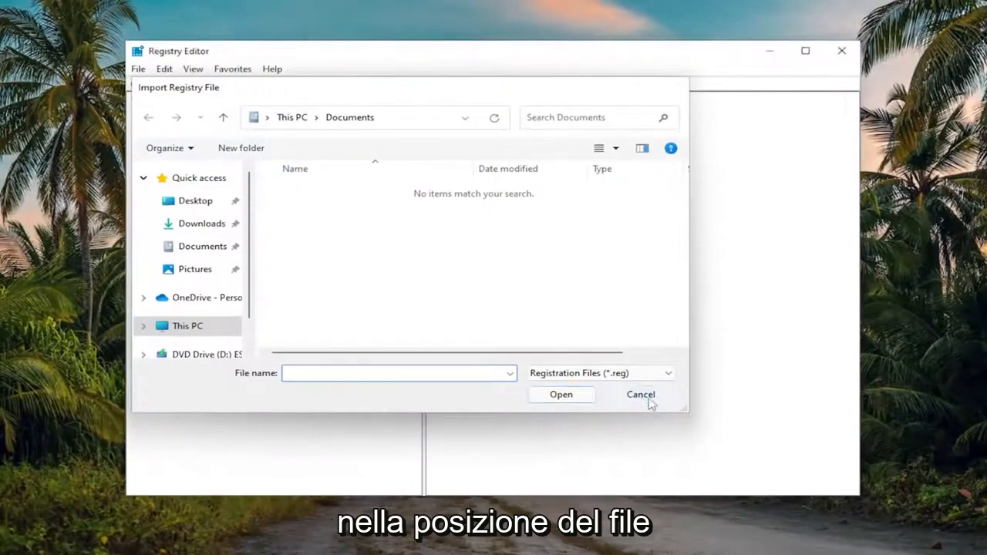
left_click(640, 394)
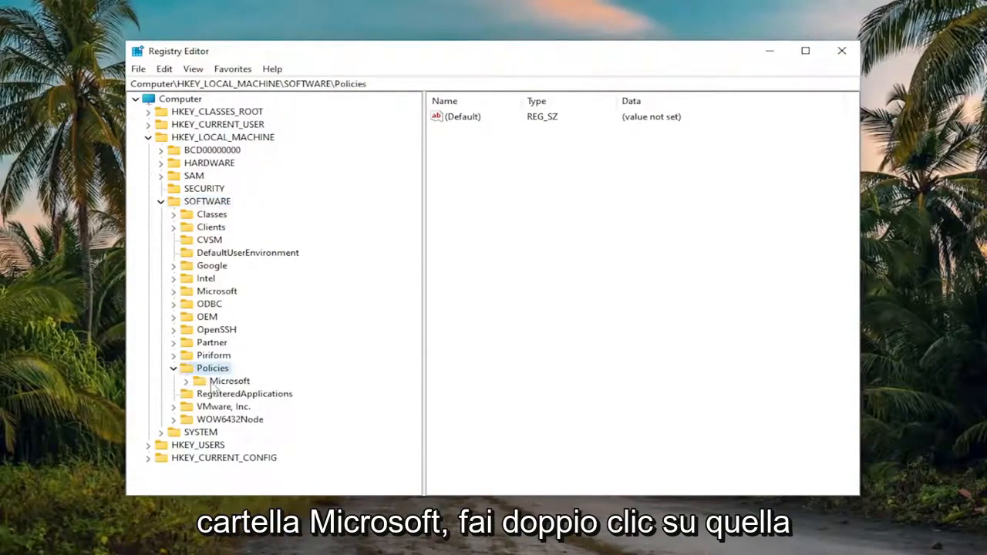
Step: Expand the Microsoft key under HKEY_LOCAL_MACHINE\SOFTWARE\Policies
double_click(229, 381)
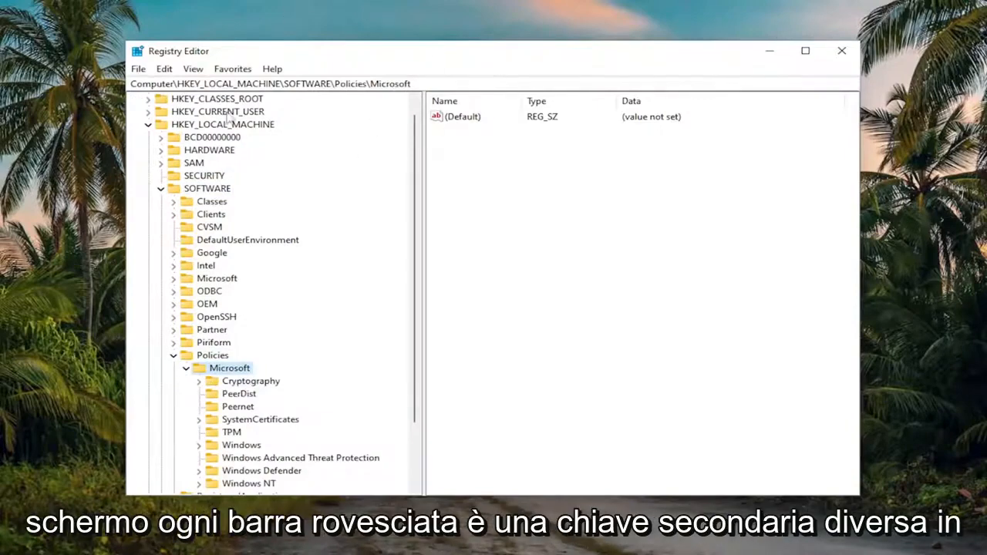
mouse_move(393, 106)
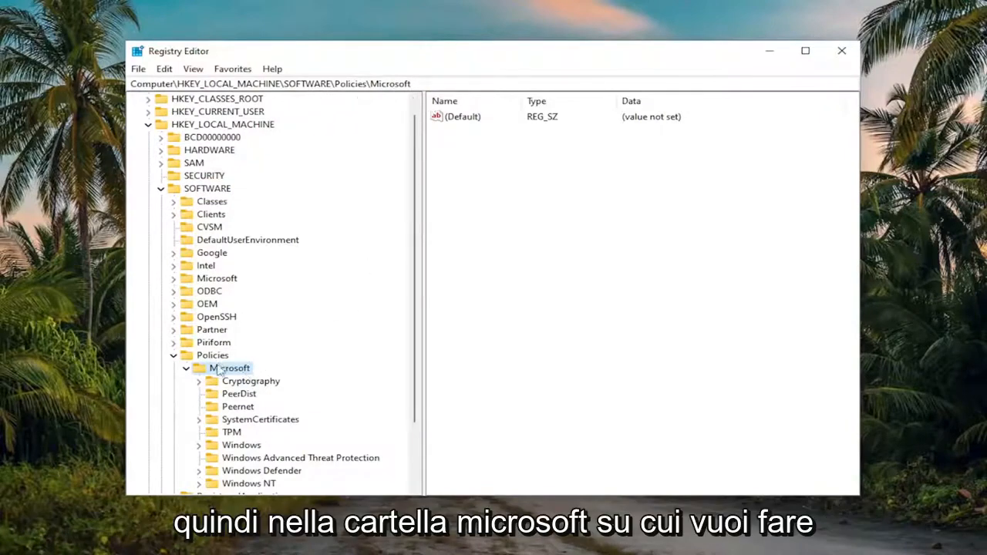
Step: Add a new subkey named 'Dsh' under the Microsoft policies key
right_click(229, 367)
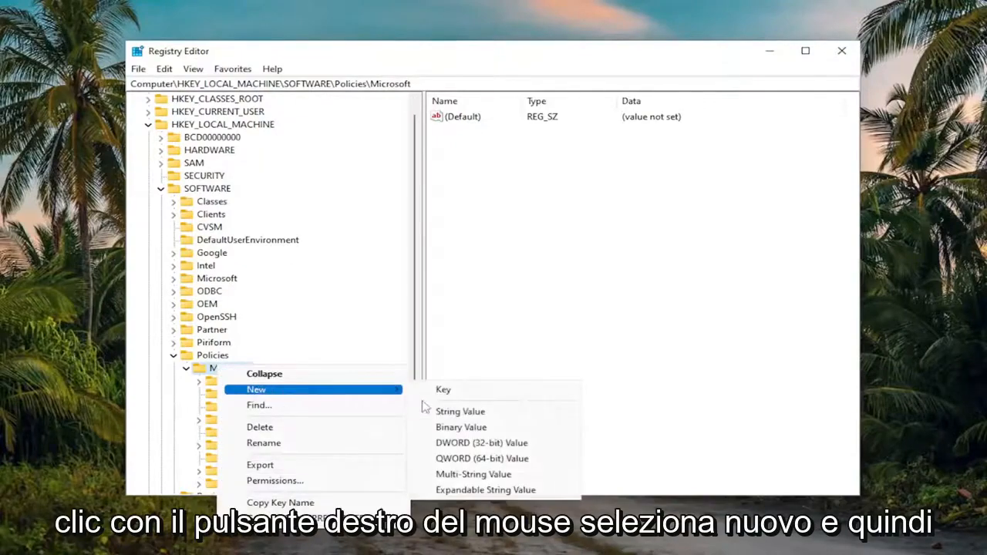
left_click(443, 389)
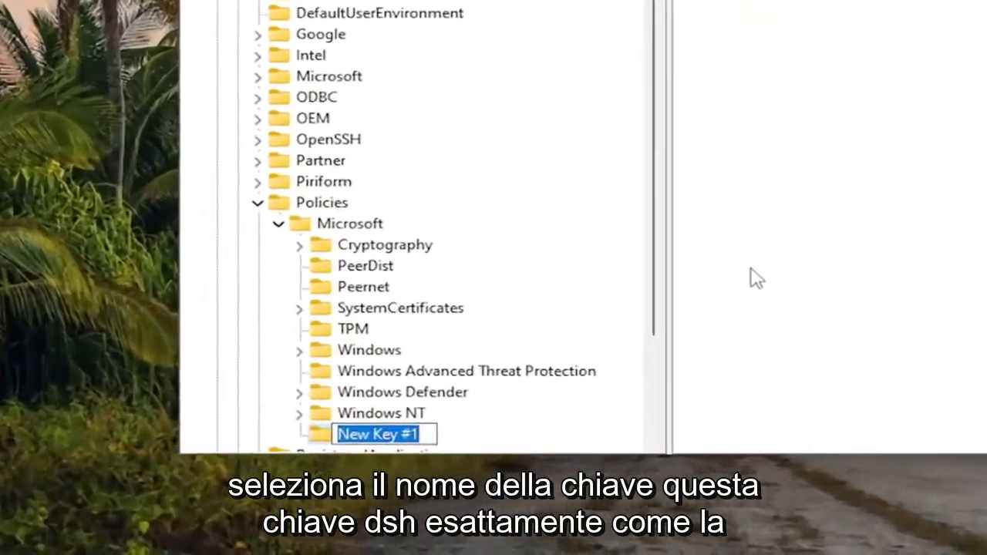
type("Dsh")
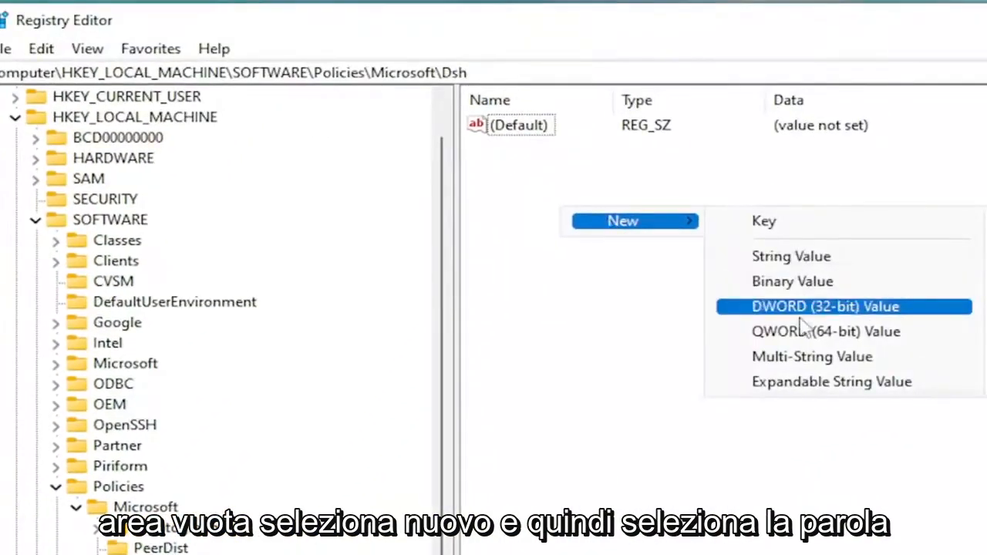
Step: Create a DWORD (32-bit) value in Dsh named 'AllowNewsAndInterests'
left_click(824, 306)
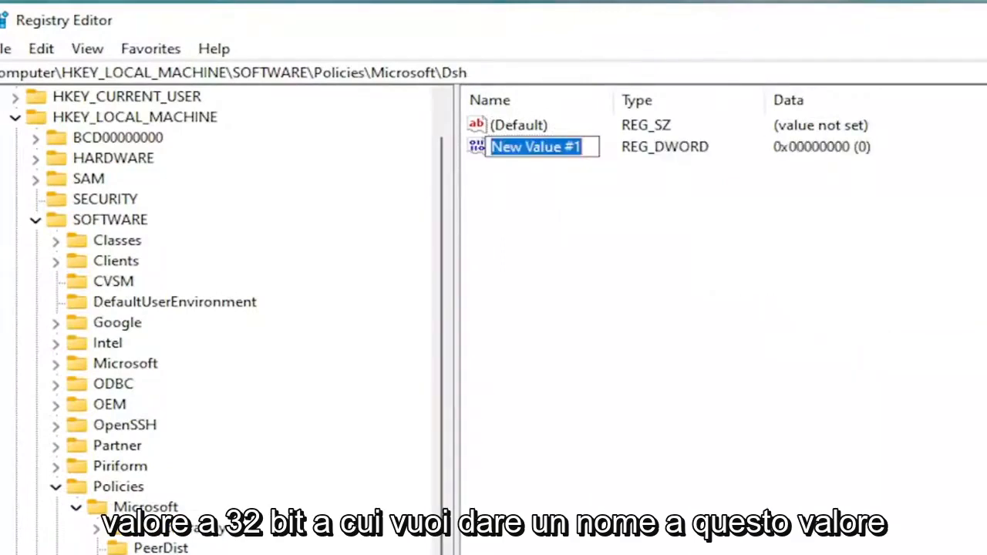
type("Allow")
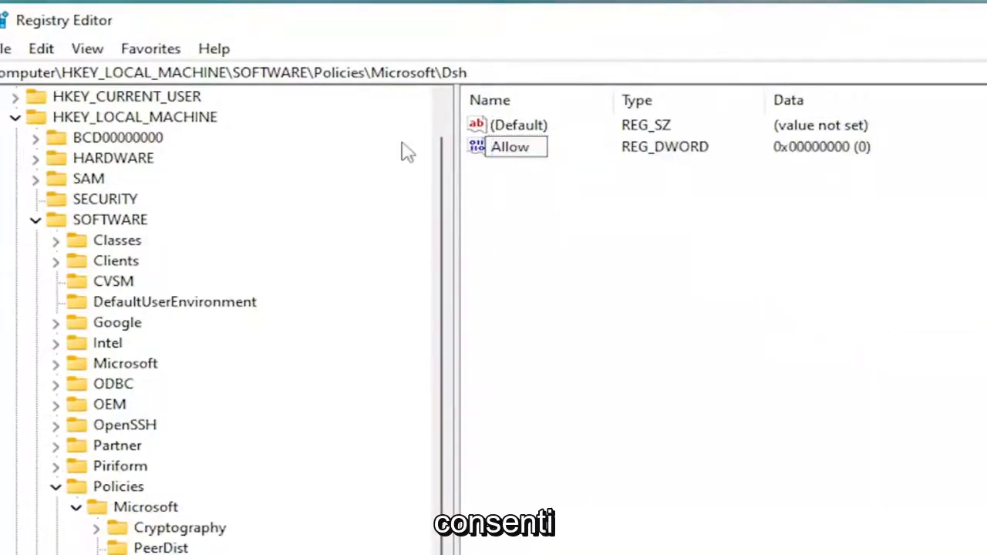
type("AllowNewsAndInterests")
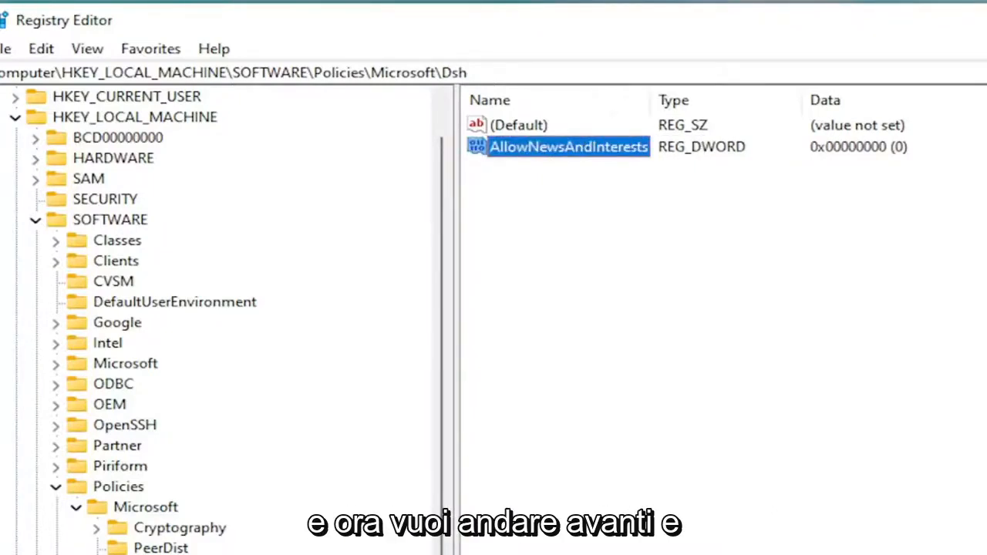
mouse_move(657, 41)
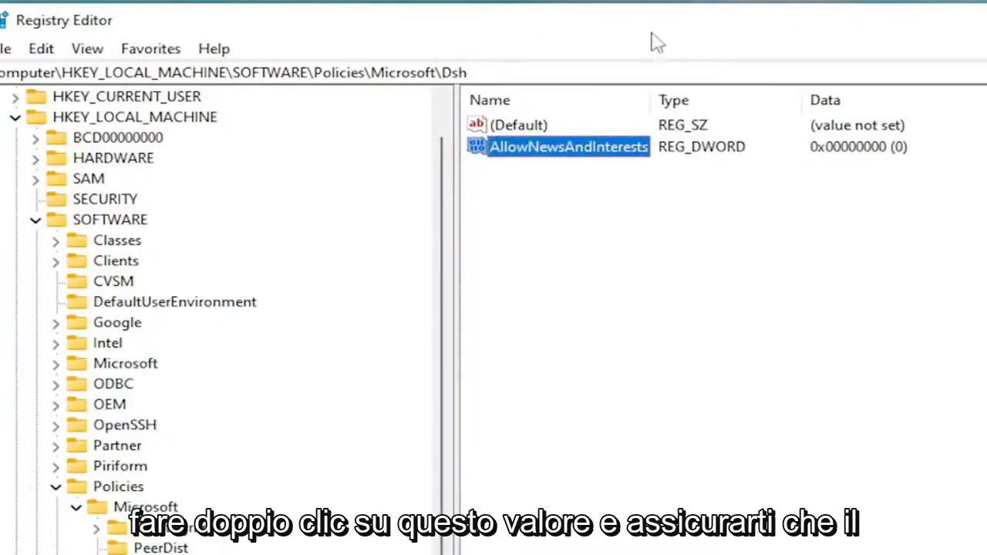
Step: Confirm AllowNewsAndInterests value data is 0 and accept the edit dialog
double_click(569, 147)
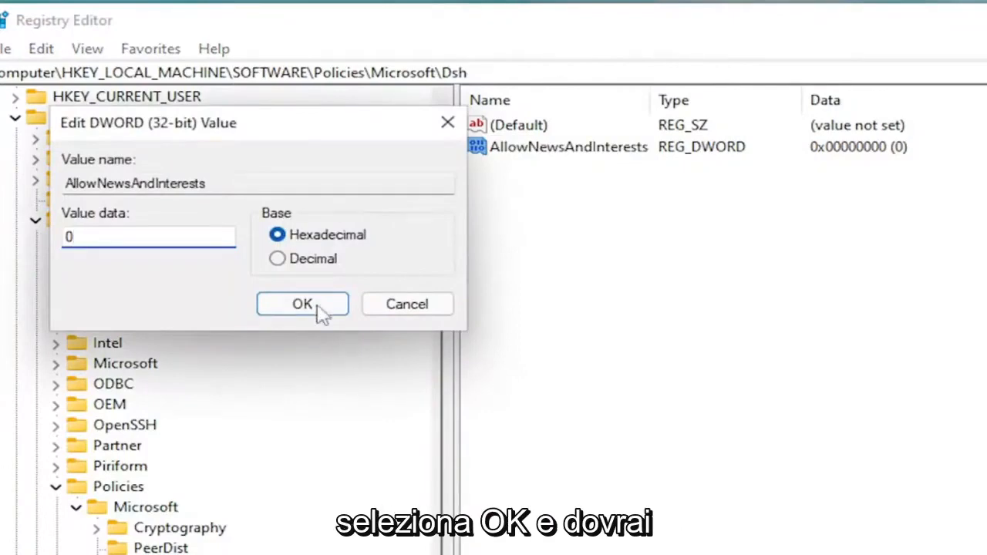
left_click(302, 304)
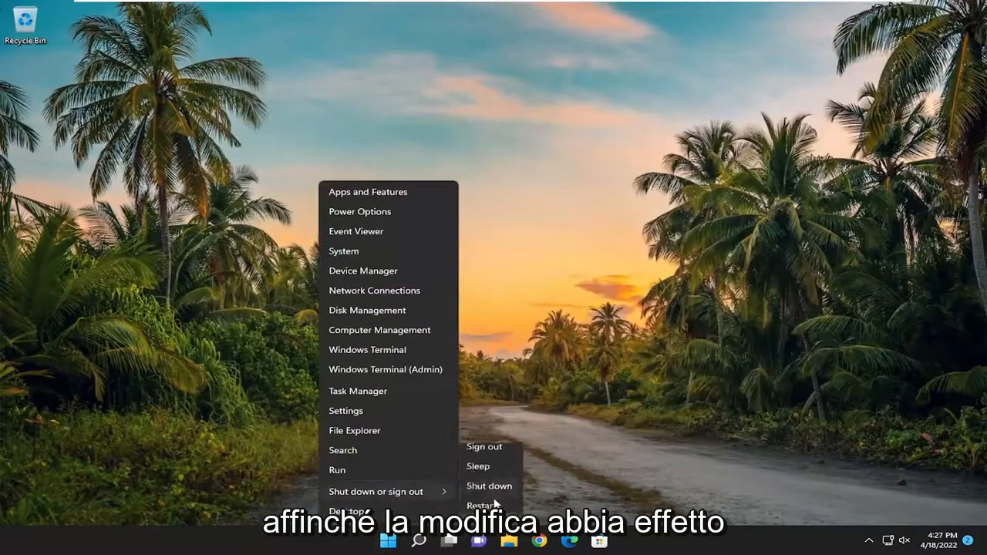
Step: Choose Restart from the Windows 11 shut-down options
left_click(481, 505)
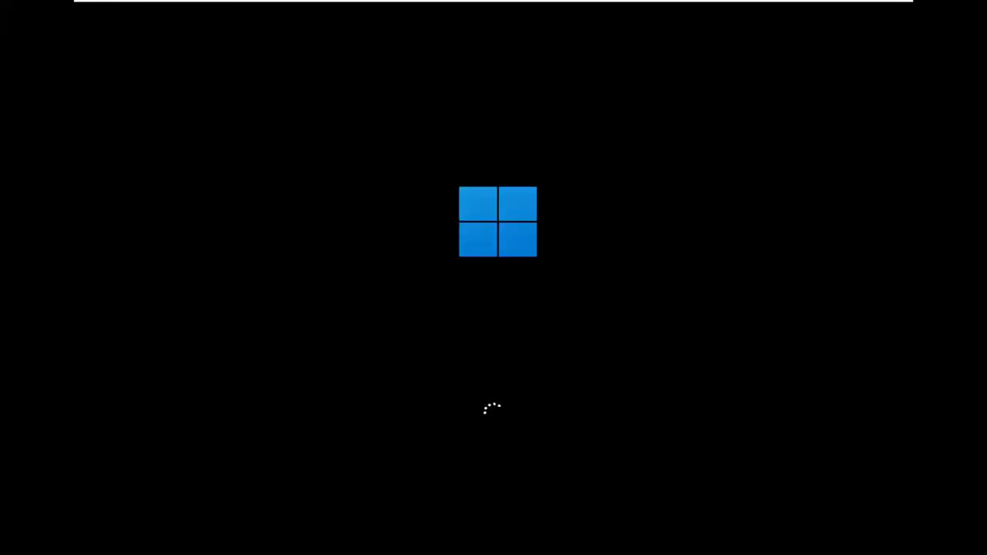